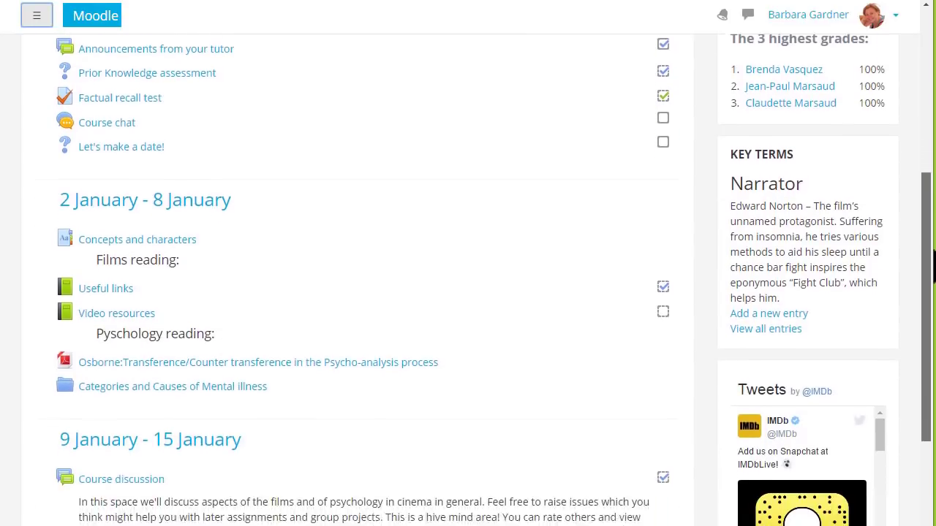
Turn editing on for the Basic French course from the gear menu.
{"action": "scroll", "scroll_direction": "down", "scroll_amount": 3}
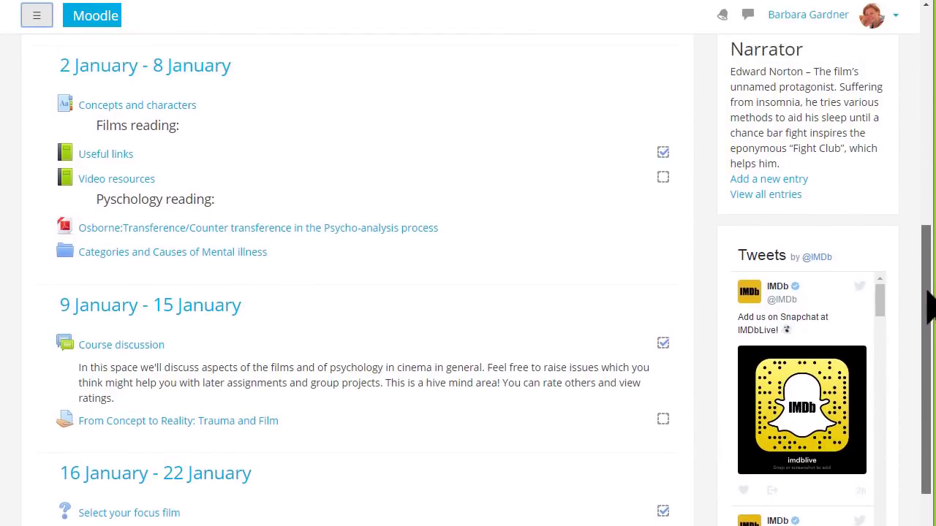
{"action": "scroll", "scroll_direction": "up", "scroll_amount": 3}
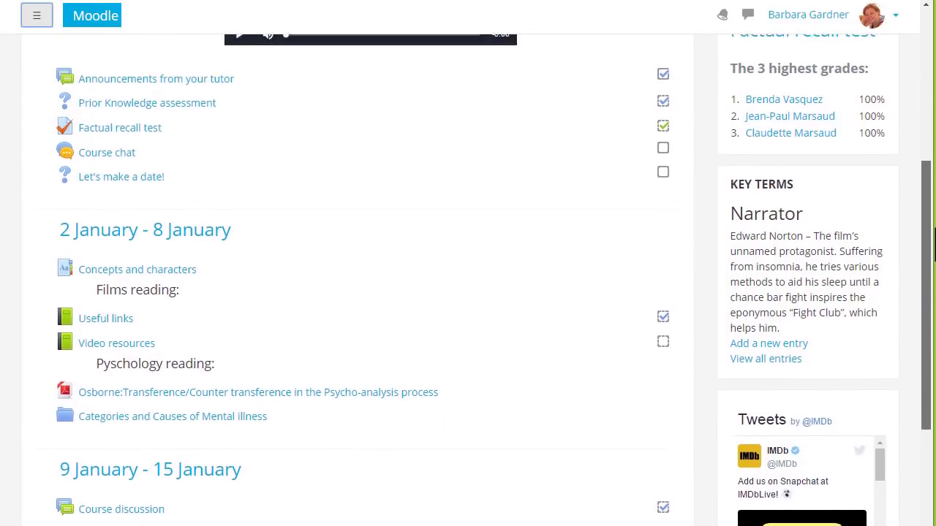
{"action": "scroll", "scroll_direction": "up", "scroll_amount": 3}
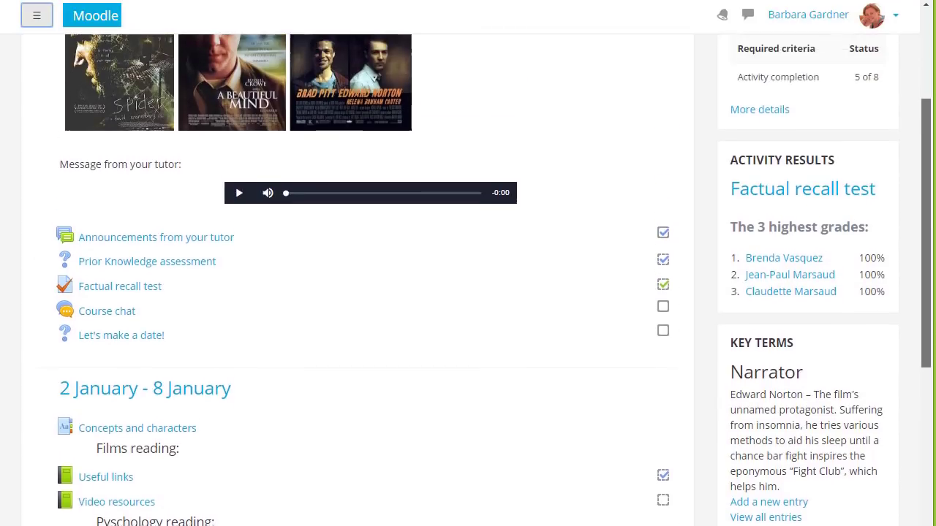
{"action": "scroll", "scroll_direction": "up", "scroll_amount": 3}
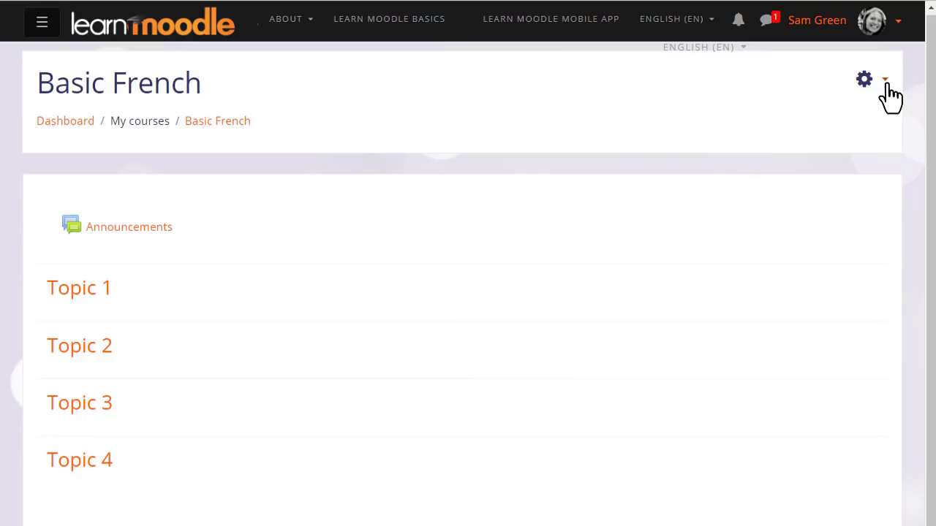
{"action": "left_click", "coordinate": [883, 79]}
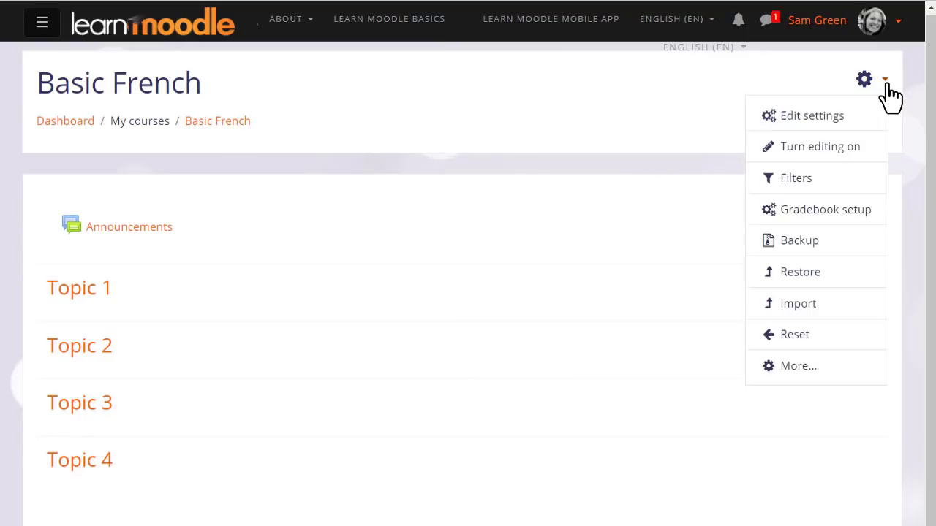
{"action": "mouse_move", "coordinate": [895, 109]}
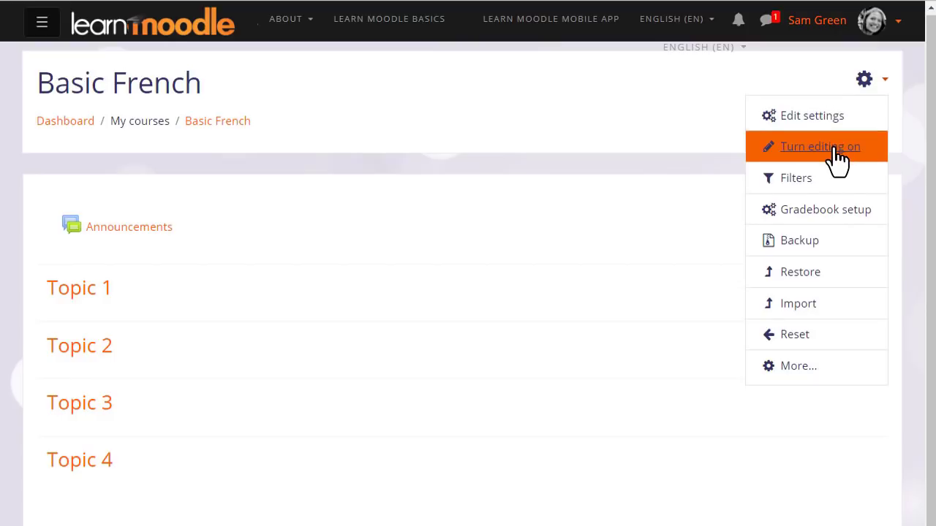
{"action": "left_click", "coordinate": [819, 146]}
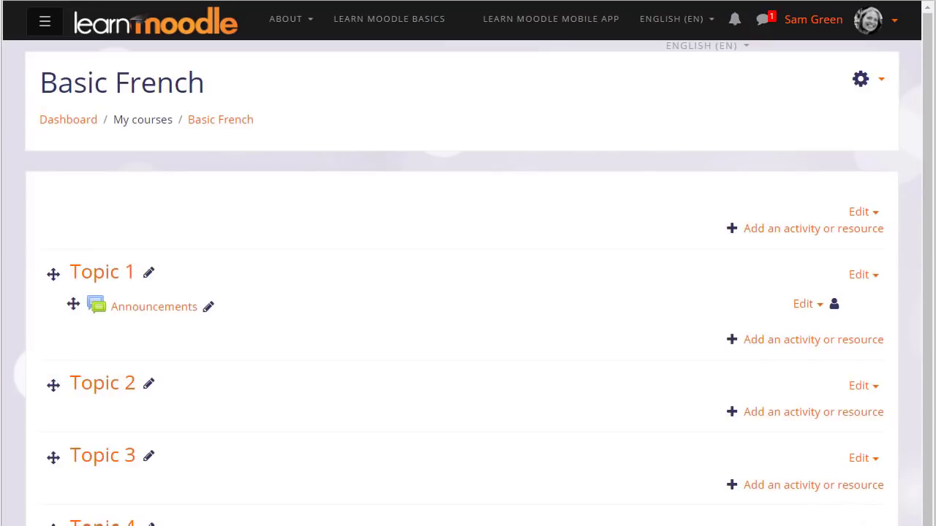
{"action": "mouse_move", "coordinate": [826, 336]}
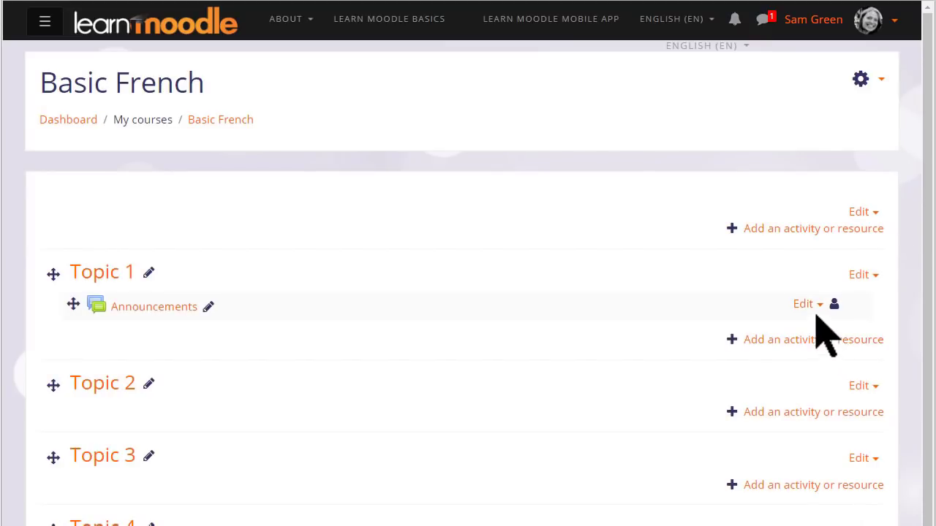
Show the Edit options for the Announcements forum in Topic 1.
{"action": "left_click", "coordinate": [803, 303]}
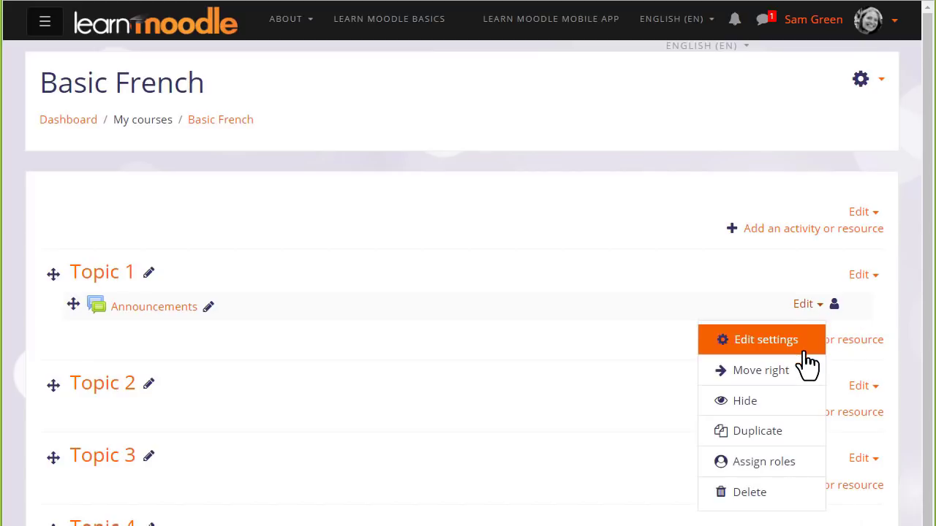
{"action": "mouse_move", "coordinate": [763, 463]}
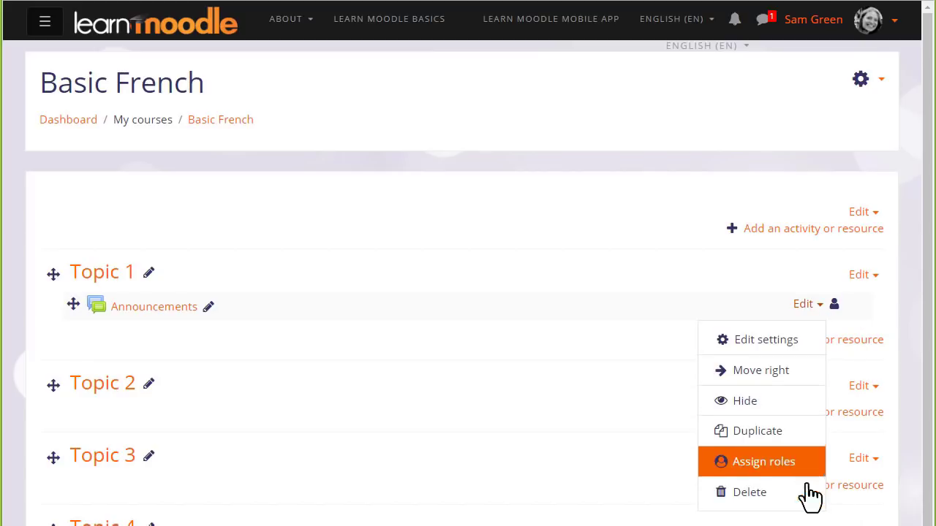
{"action": "mouse_move", "coordinate": [834, 336]}
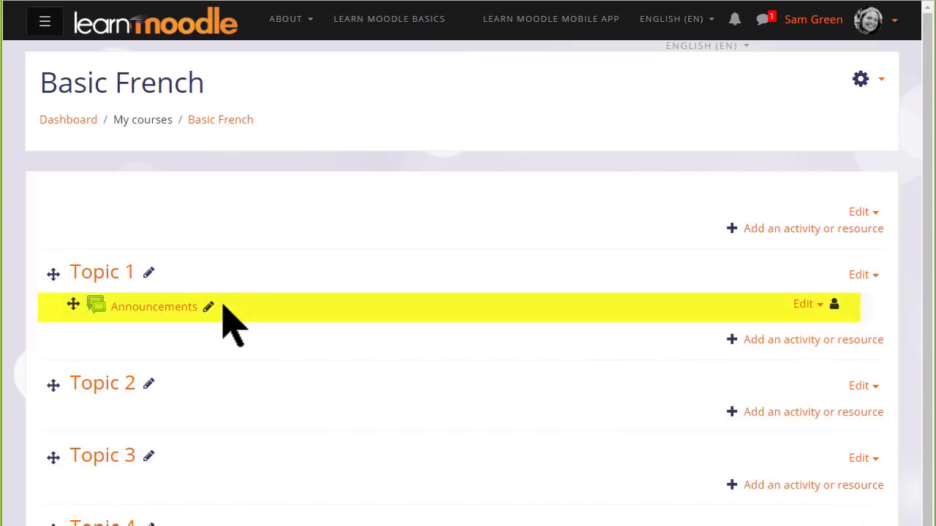
{"action": "mouse_move", "coordinate": [73, 307]}
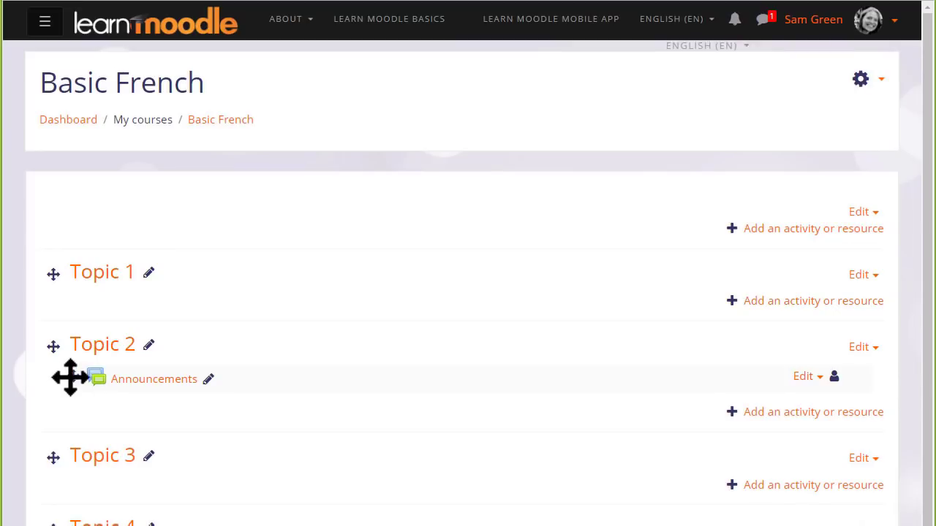
Drag Announcements by its move handle from Topic 2 back into Topic 1.
{"action": "left_click_drag", "start_coordinate": [70, 378], "coordinate": [70, 308]}
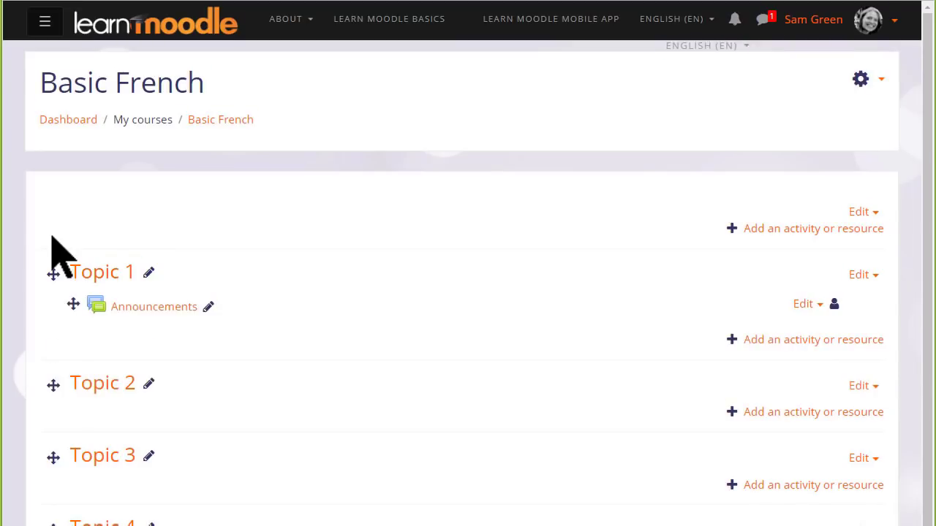
{"action": "mouse_move", "coordinate": [656, 468]}
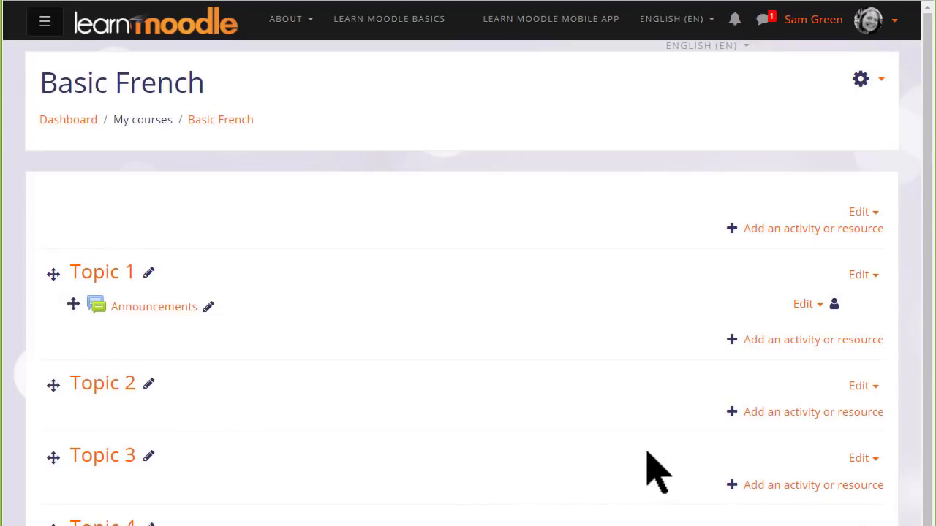
{"action": "mouse_move", "coordinate": [790, 412]}
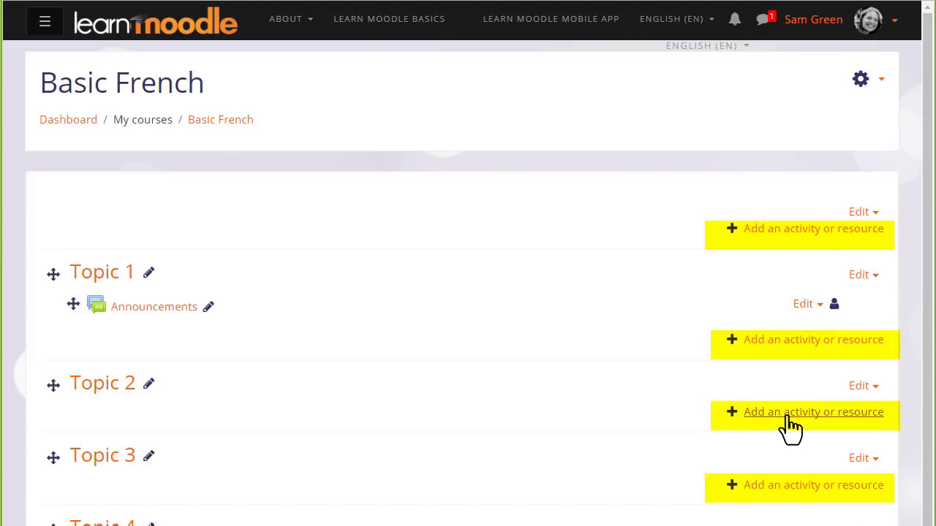
{"action": "left_click", "coordinate": [813, 412]}
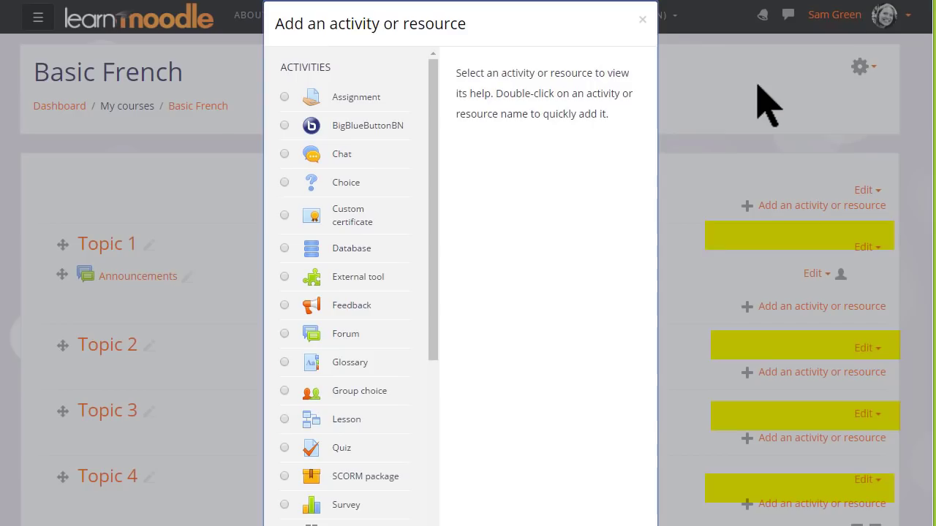
{"action": "mouse_move", "coordinate": [527, 380]}
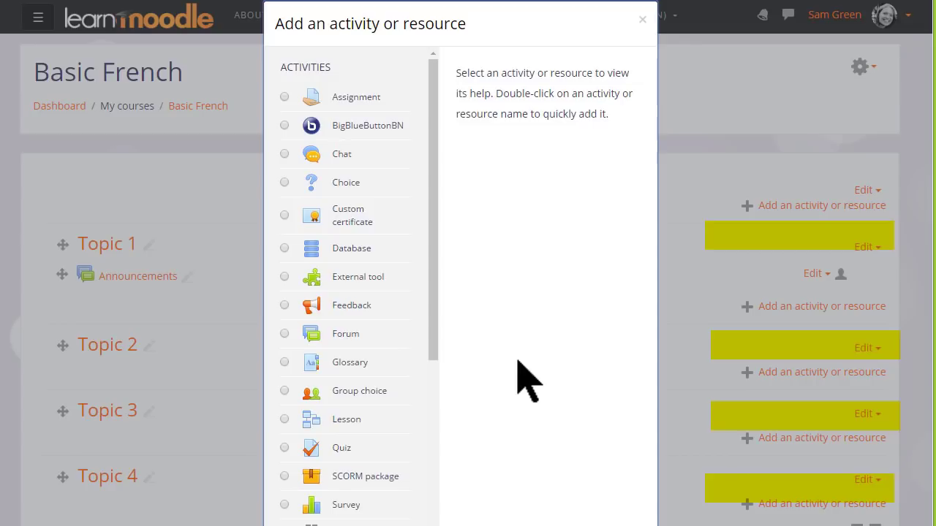
{"action": "mouse_move", "coordinate": [439, 359]}
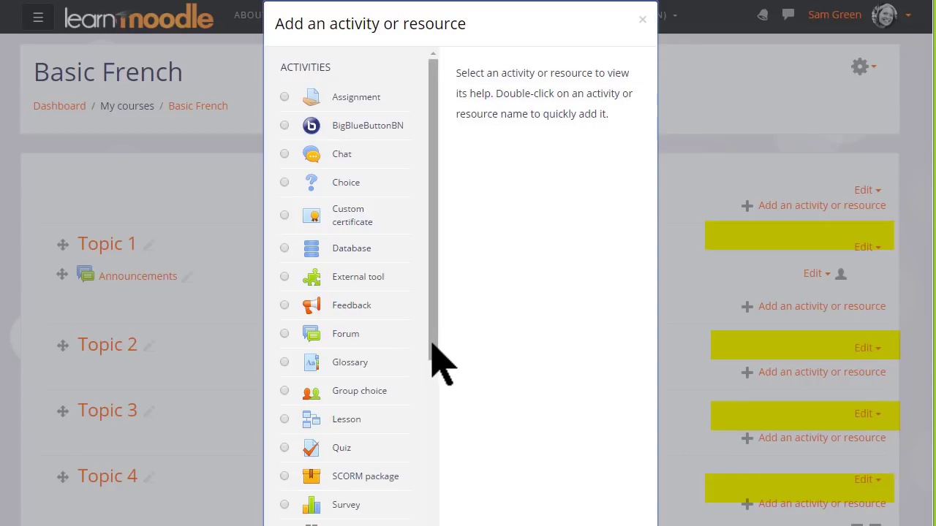
{"action": "scroll", "scroll_direction": "down", "scroll_amount": 3}
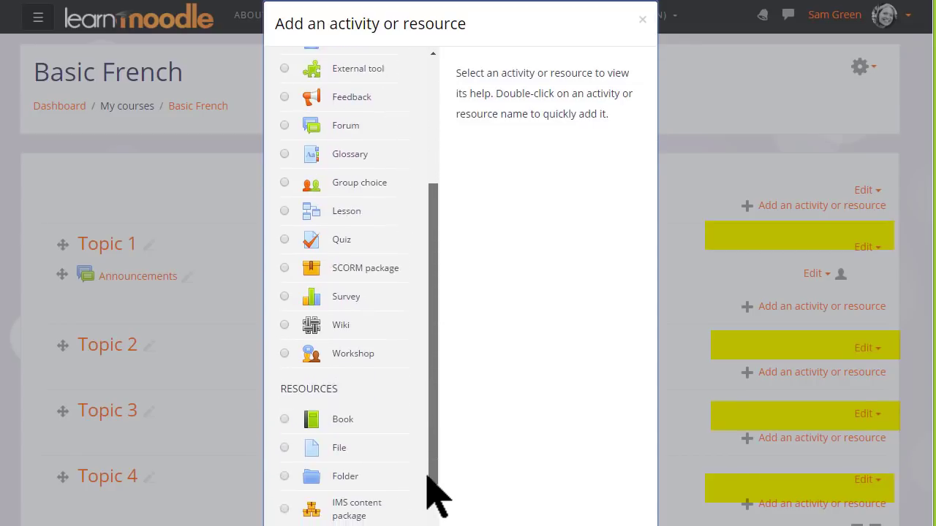
{"action": "scroll", "scroll_direction": "up", "scroll_amount": 3}
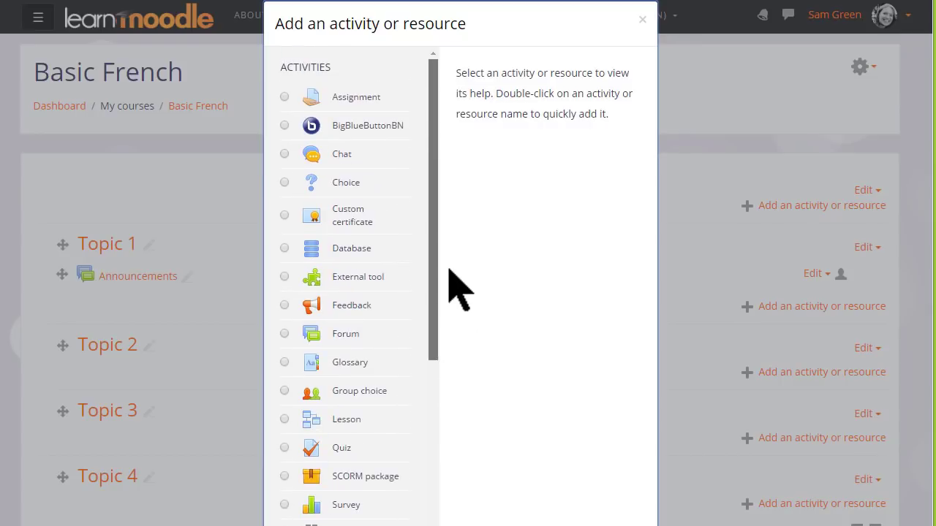
{"action": "mouse_move", "coordinate": [459, 271]}
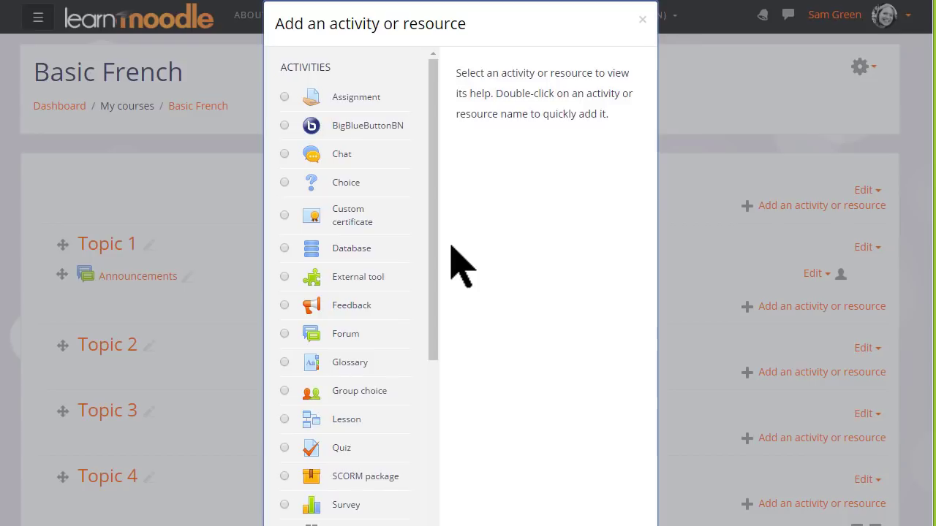
{"action": "mouse_move", "coordinate": [622, 505]}
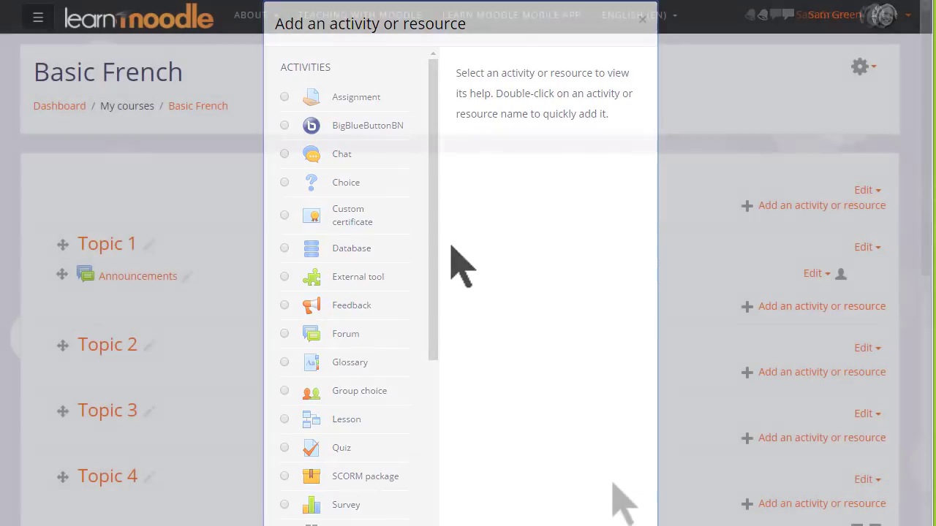
{"action": "left_click", "coordinate": [642, 19]}
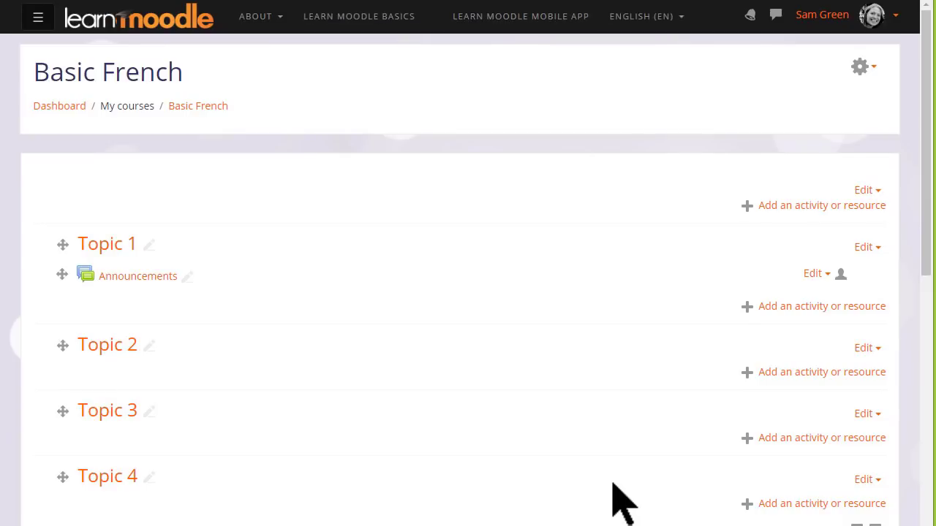